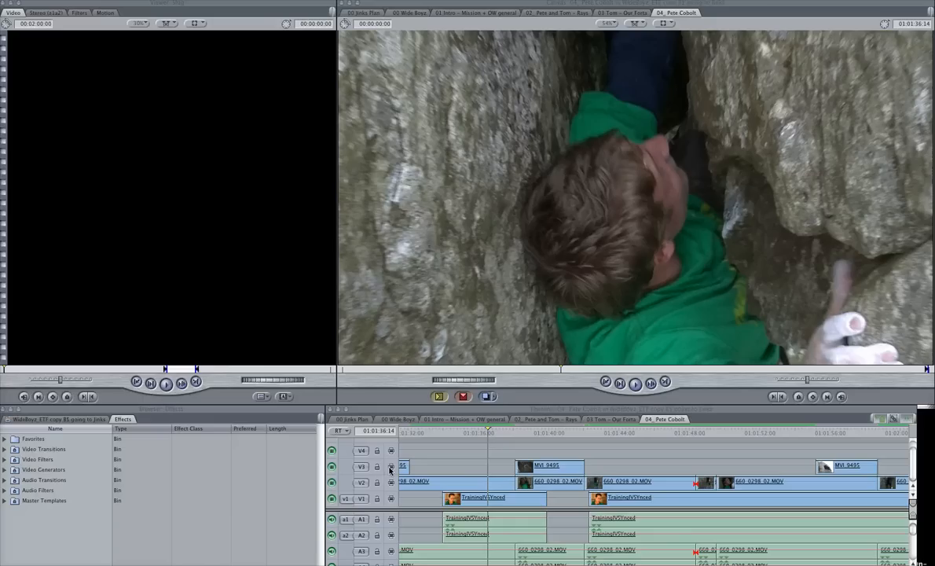
{"action": "mouse_move", "coordinate": [473, 445]}
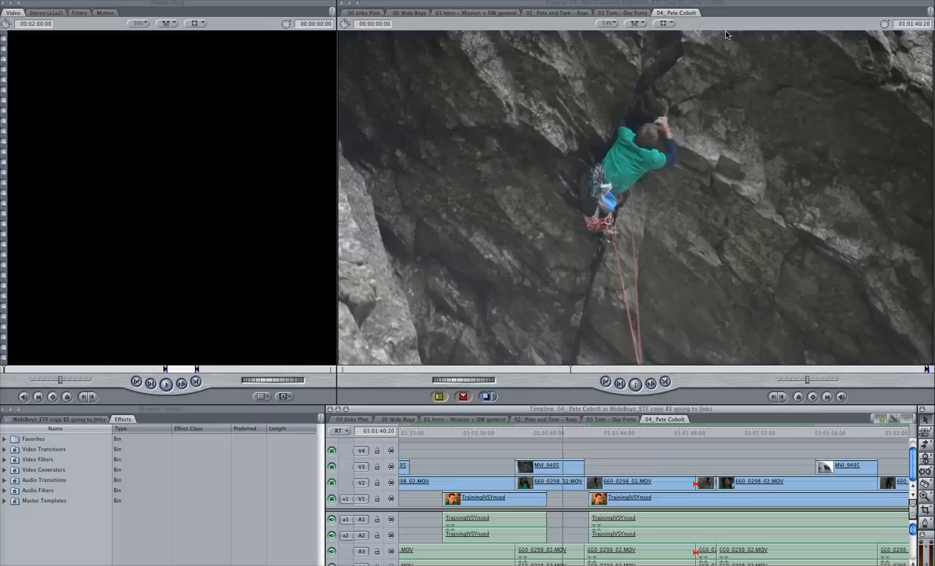
Option-drag MVI_9495 from V3 up to V4 to duplicate it above the original
{"action": "left_click", "coordinate": [605, 381]}
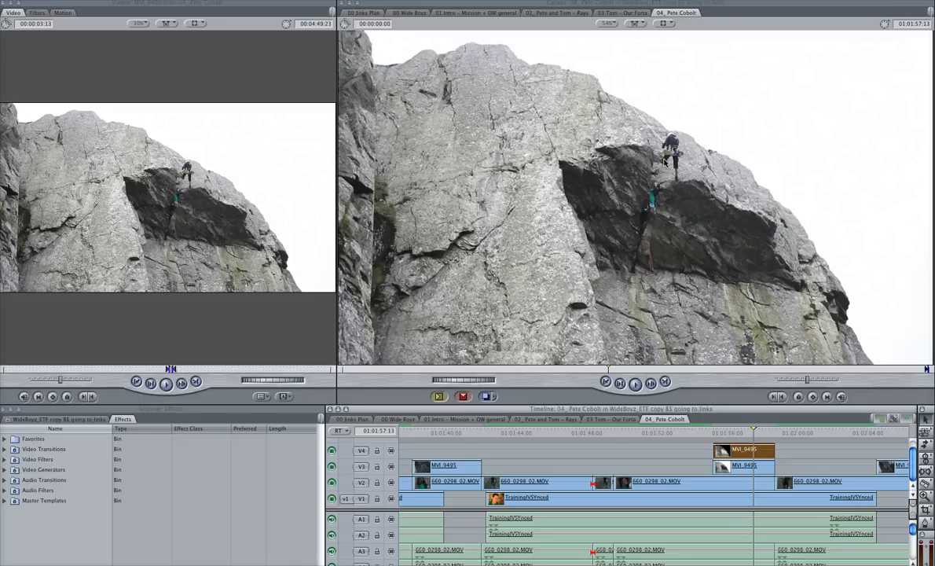
{"action": "left_click", "coordinate": [6, 438]}
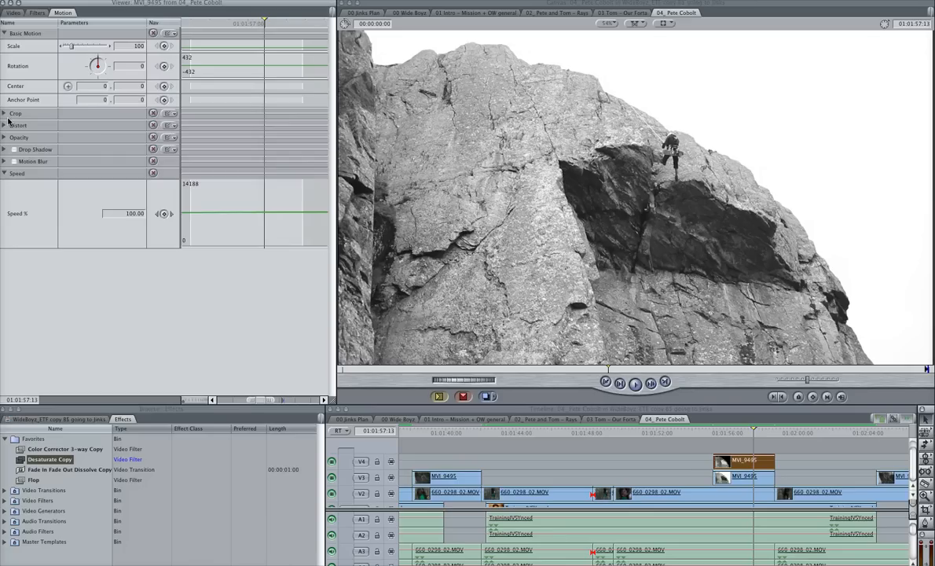
Crop the duplicate to Left 61, Right 31, Top 26, Bottom 48
{"action": "left_click", "coordinate": [5, 113]}
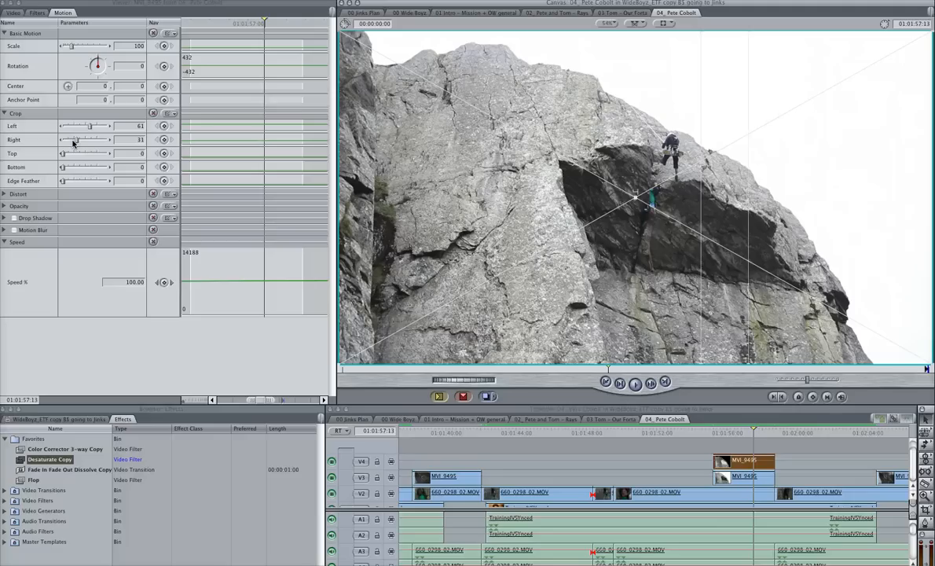
{"action": "left_click_drag", "start_coordinate": [63, 168], "coordinate": [85, 167]}
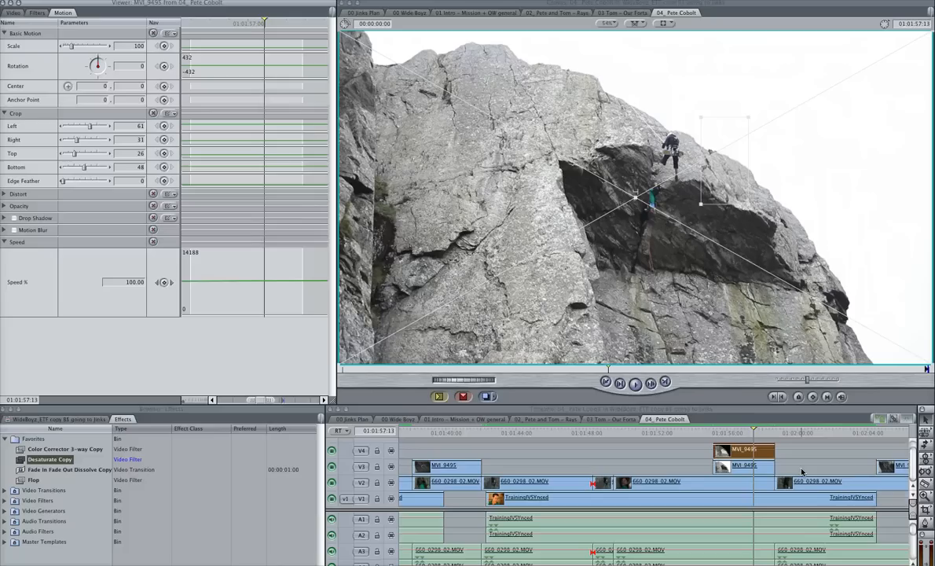
Move the cropped patch to Center about -155, -83 over the cameraman
{"action": "left_click", "coordinate": [657, 481]}
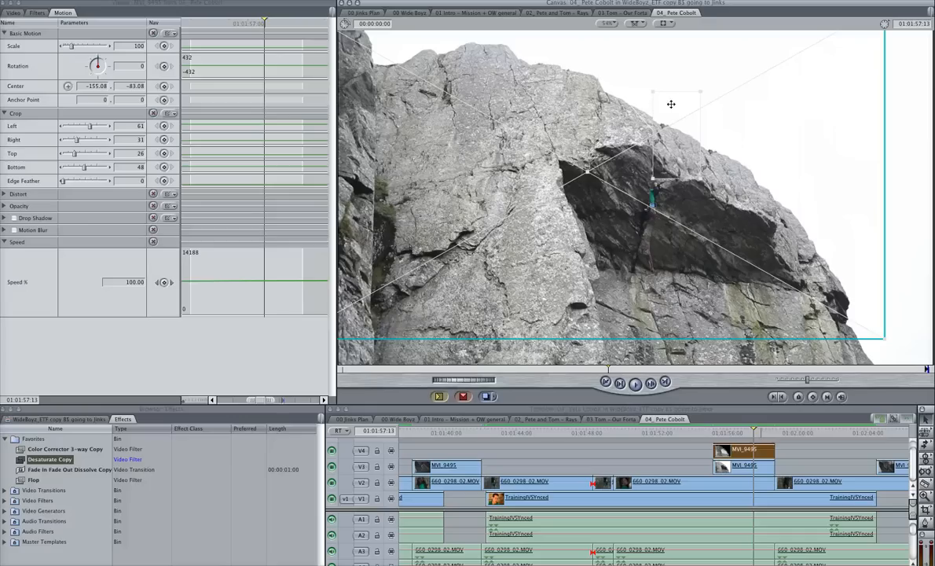
{"action": "left_click_drag", "start_coordinate": [82, 167], "coordinate": [81, 166]}
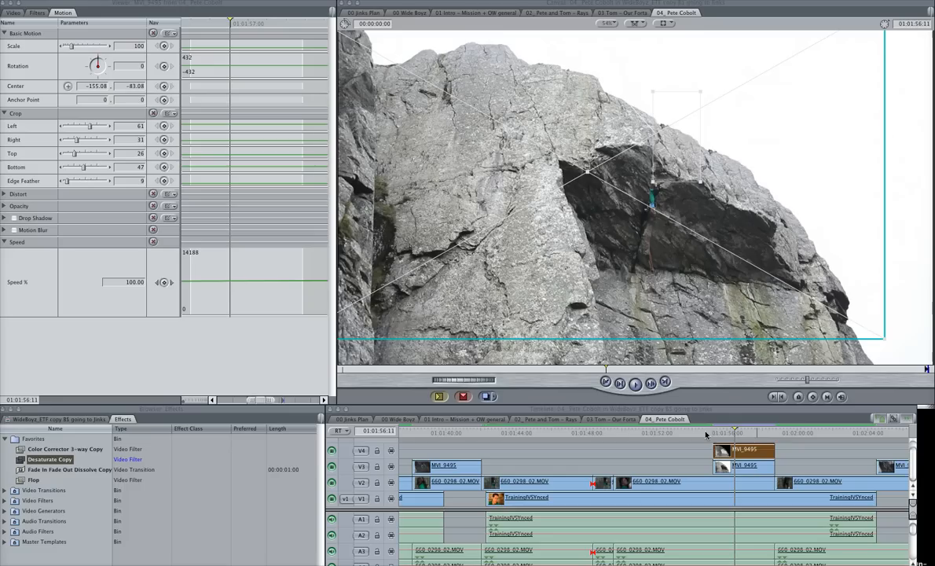
Set Crop Bottom to 47 and return to the climber close-up in the crack
{"action": "left_click", "coordinate": [629, 433]}
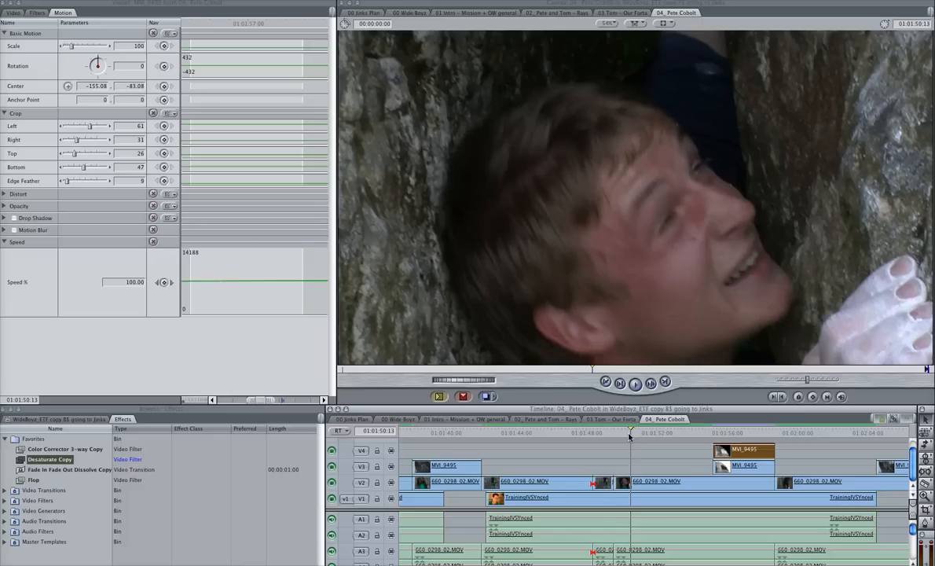